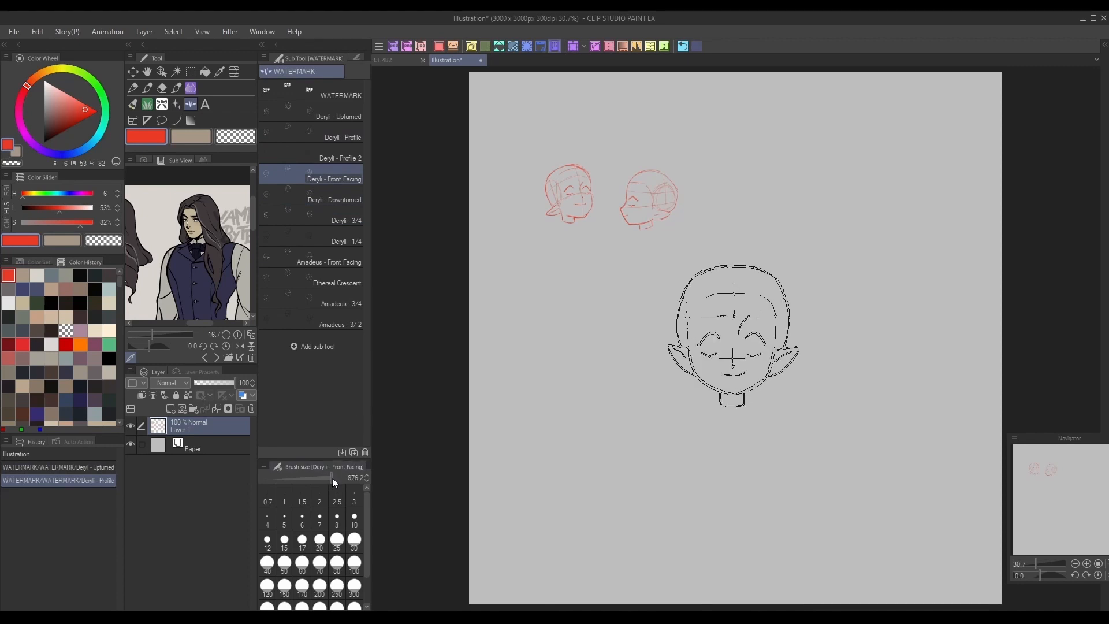
# Stamp the Deryli front-facing, Amadeus three-quarter and crescent head outlines in red
pyautogui.click(346, 220)
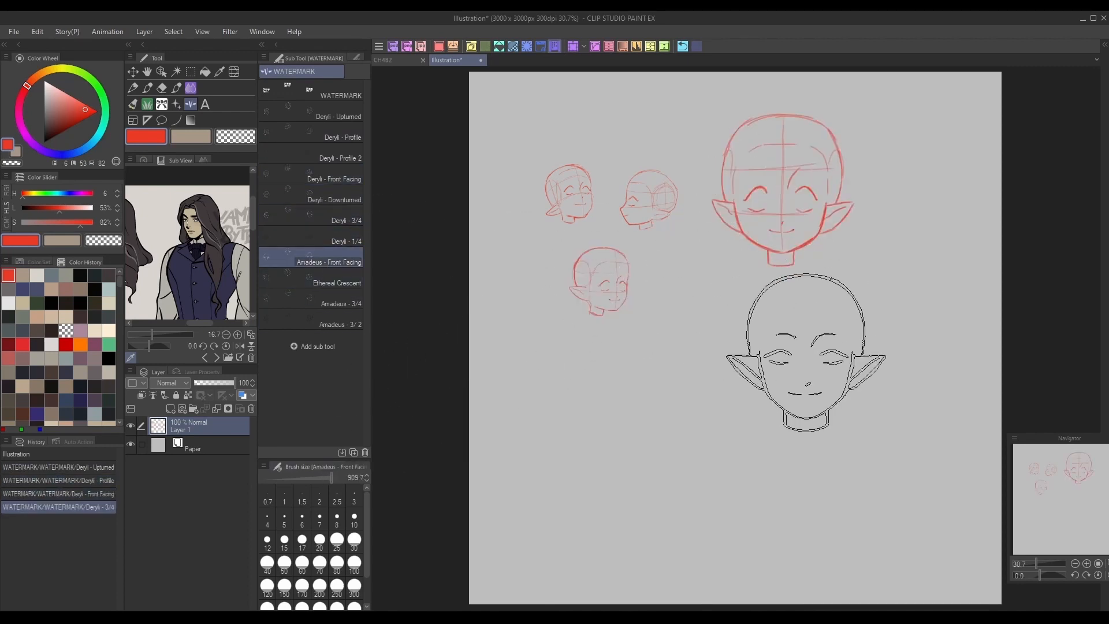
pyautogui.click(337, 282)
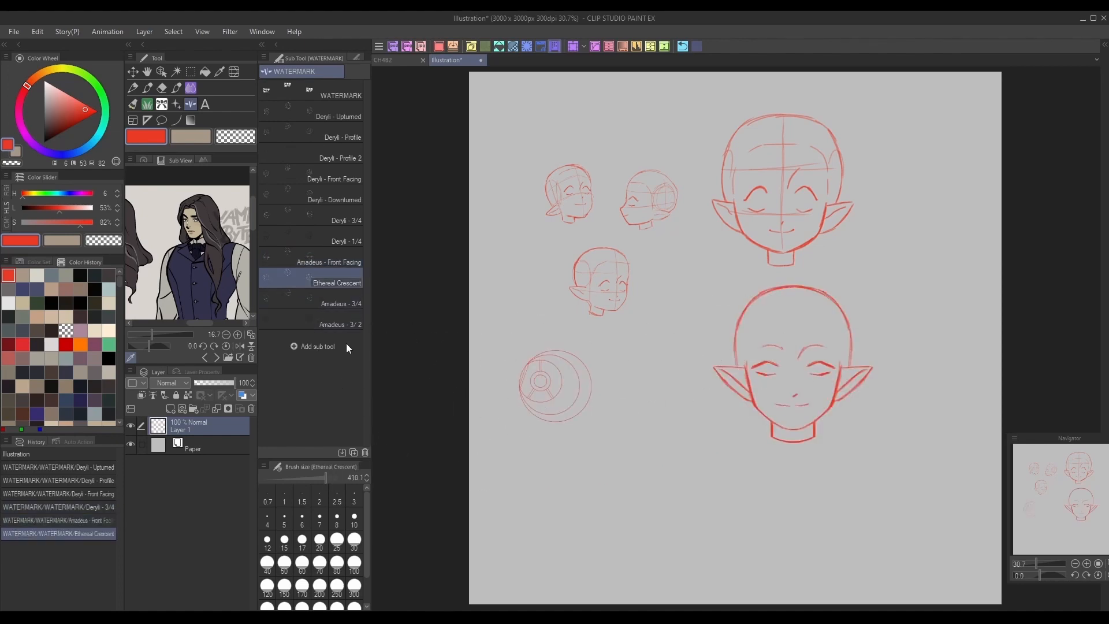
pyautogui.click(340, 303)
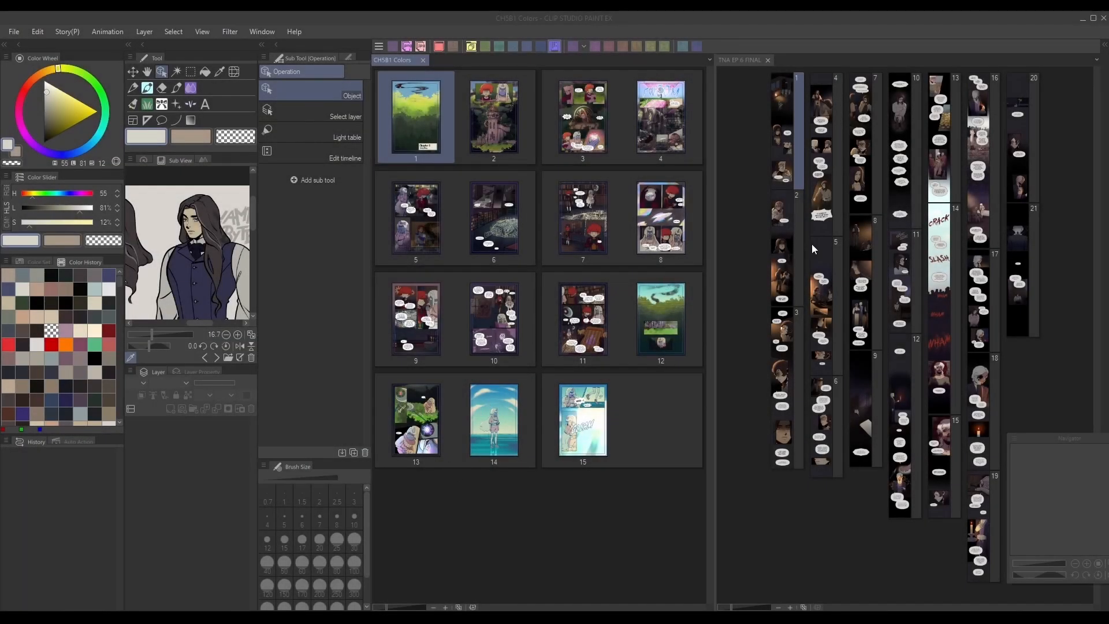
# Browse the comic page projects and pick Pen-Hatching from the DatMK pen brushes
pyautogui.scroll(-3)
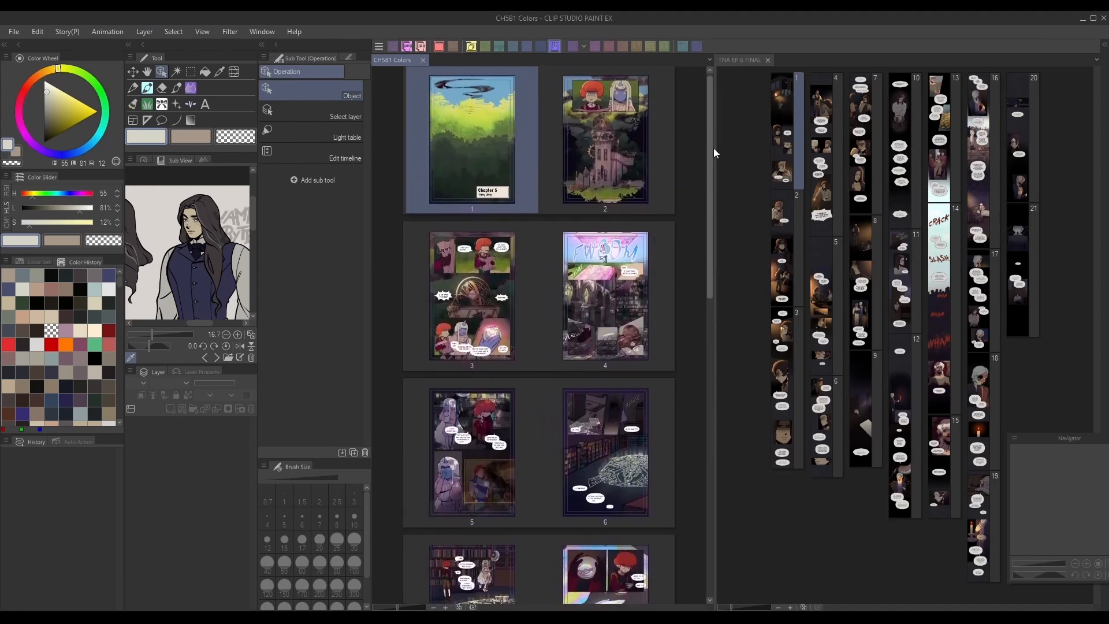
pyautogui.scroll(-3)
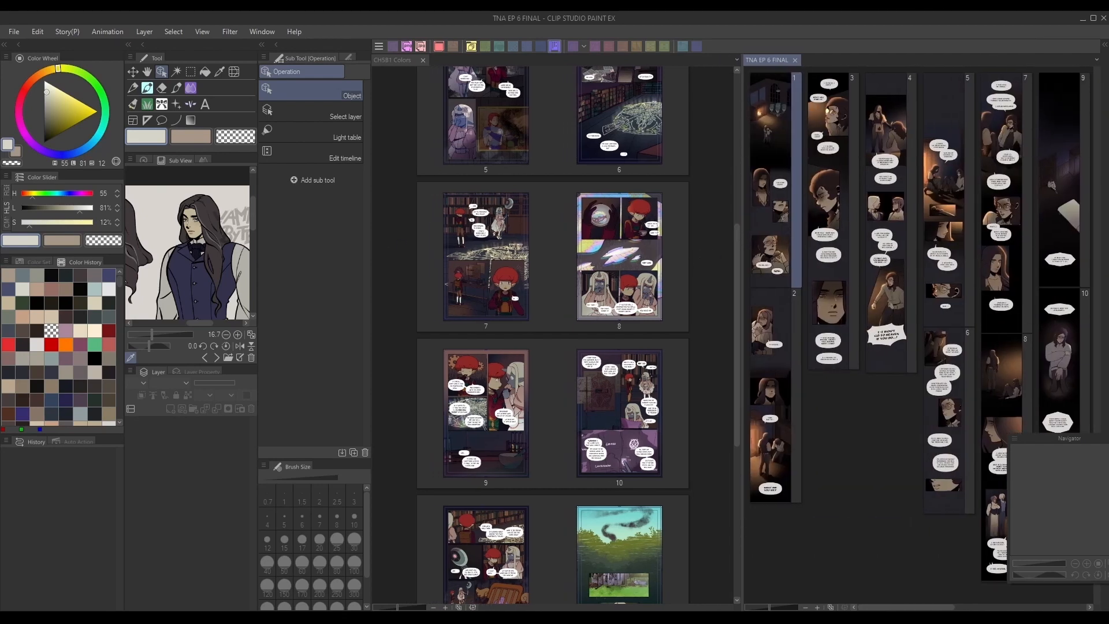
pyautogui.click(132, 72)
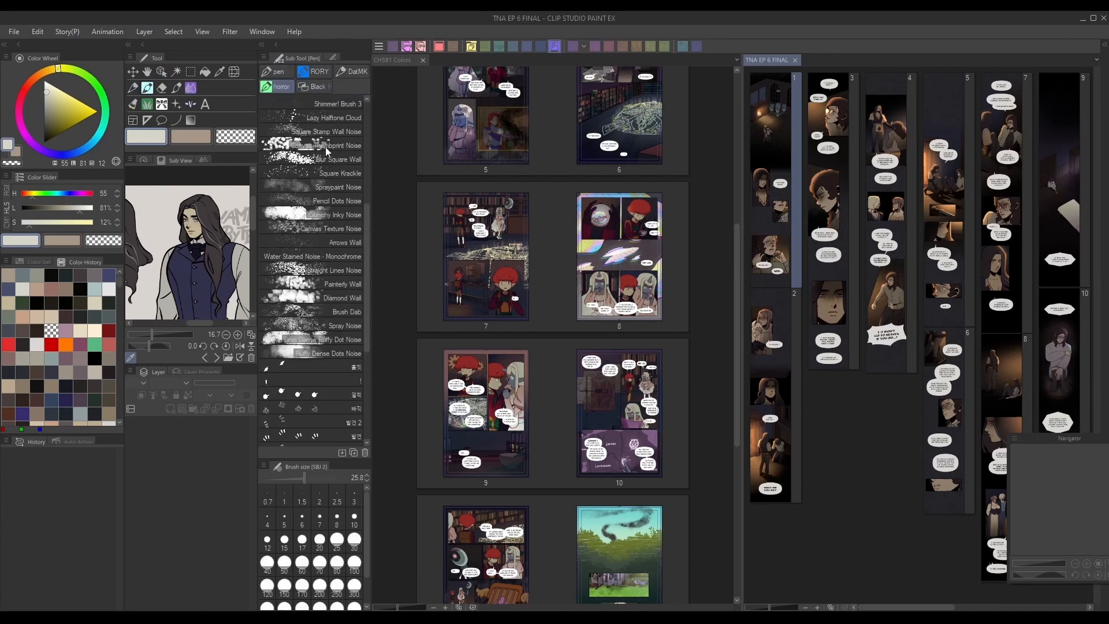
pyautogui.click(356, 72)
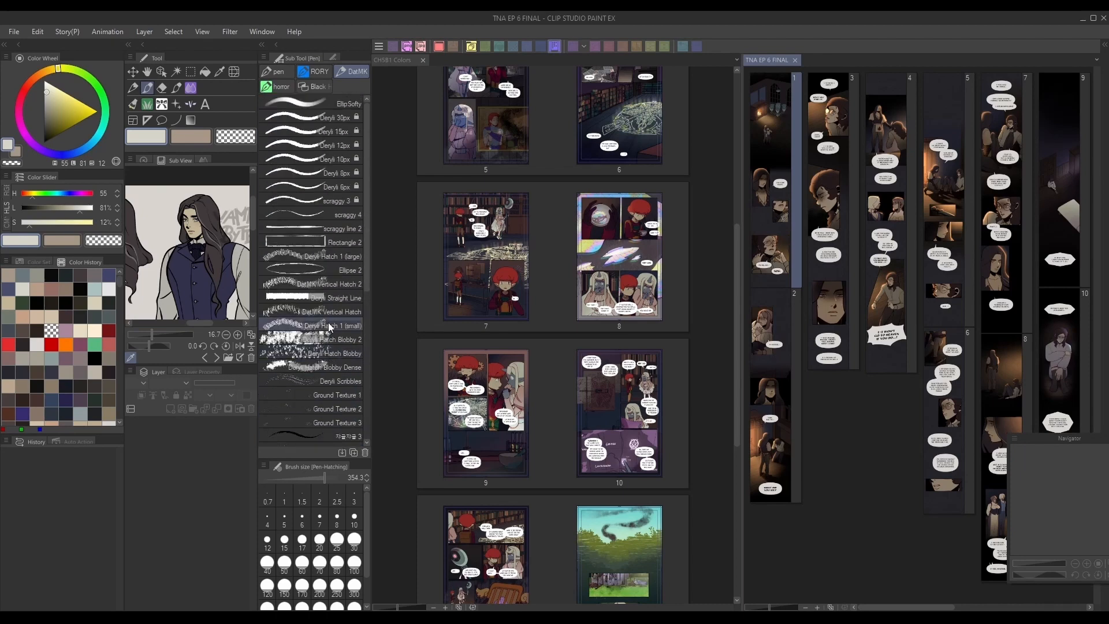
pyautogui.scroll(-3)
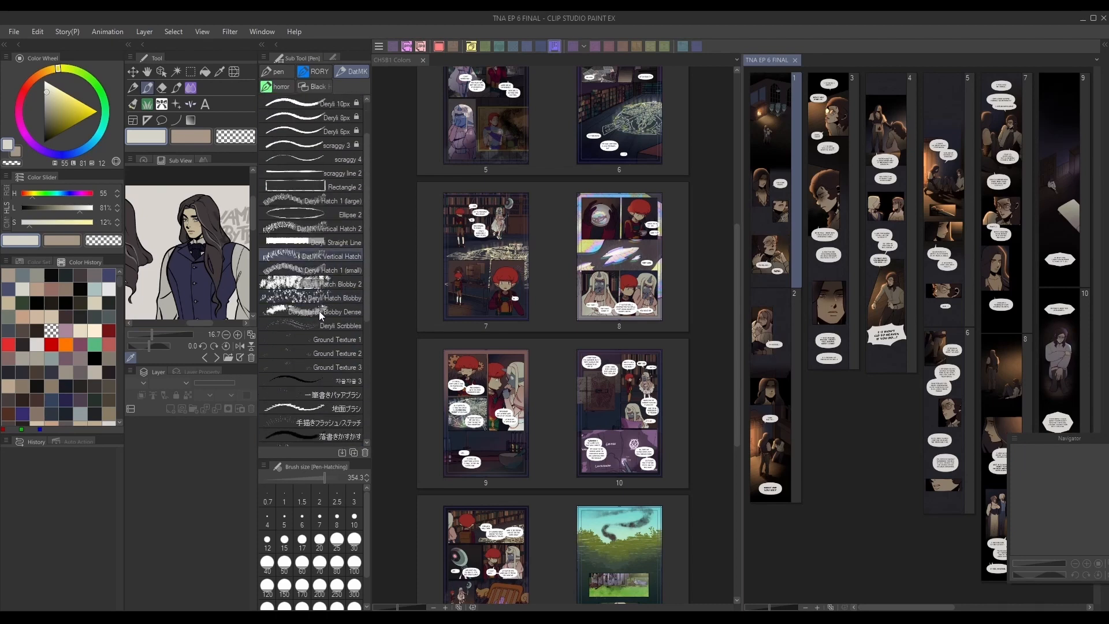
pyautogui.scroll(-3)
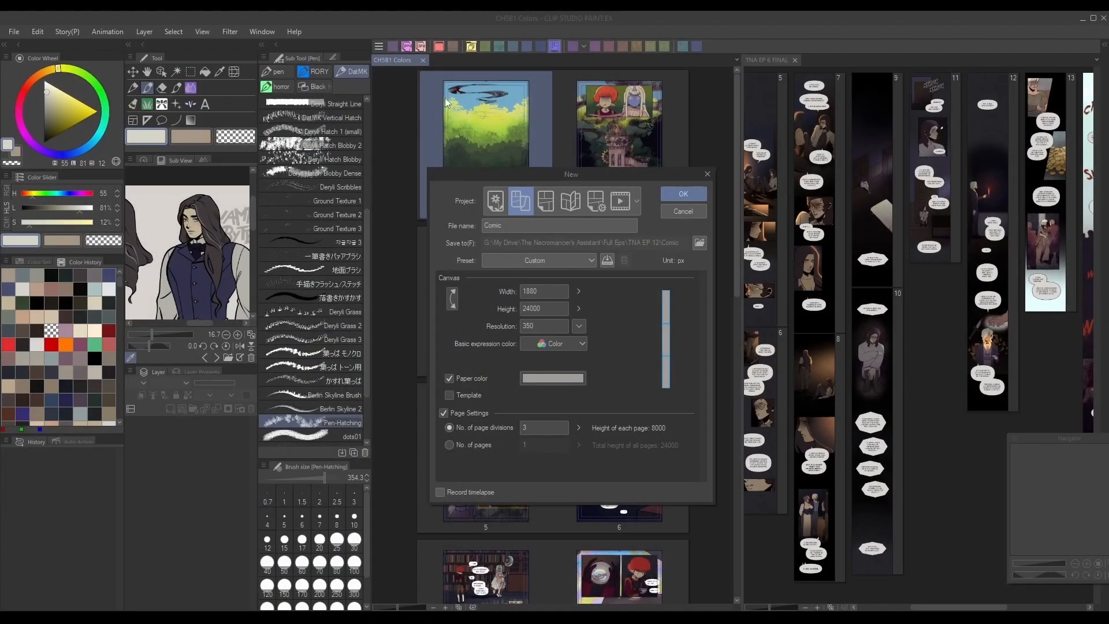
# Try the Comic, Fanzine and Webtoon project types, settling on the Comic settings
pyautogui.click(546, 201)
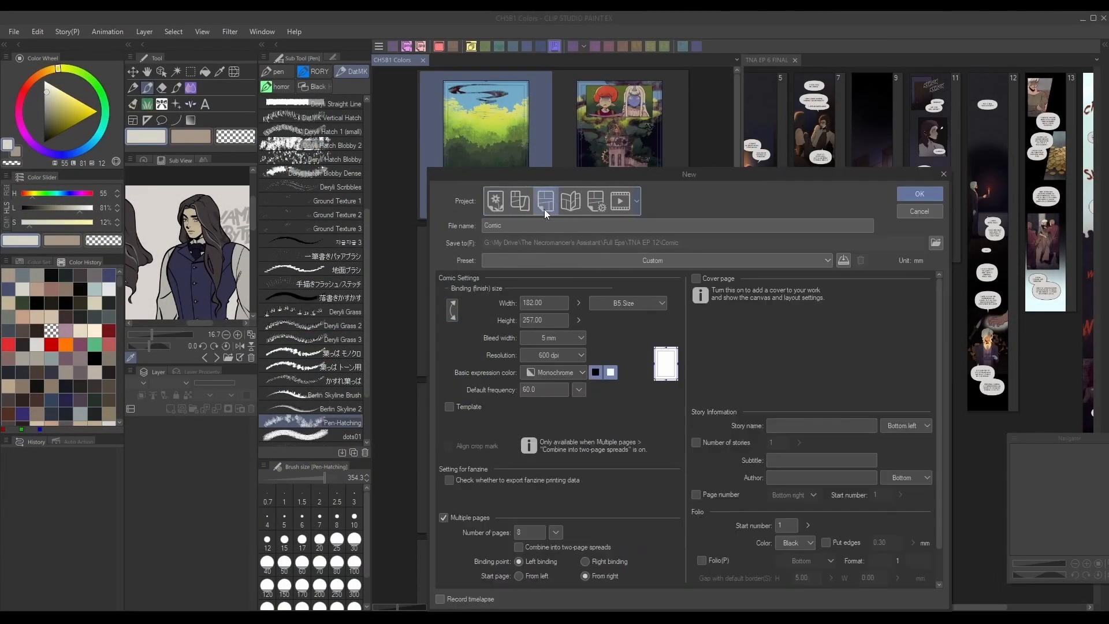
pyautogui.click(570, 201)
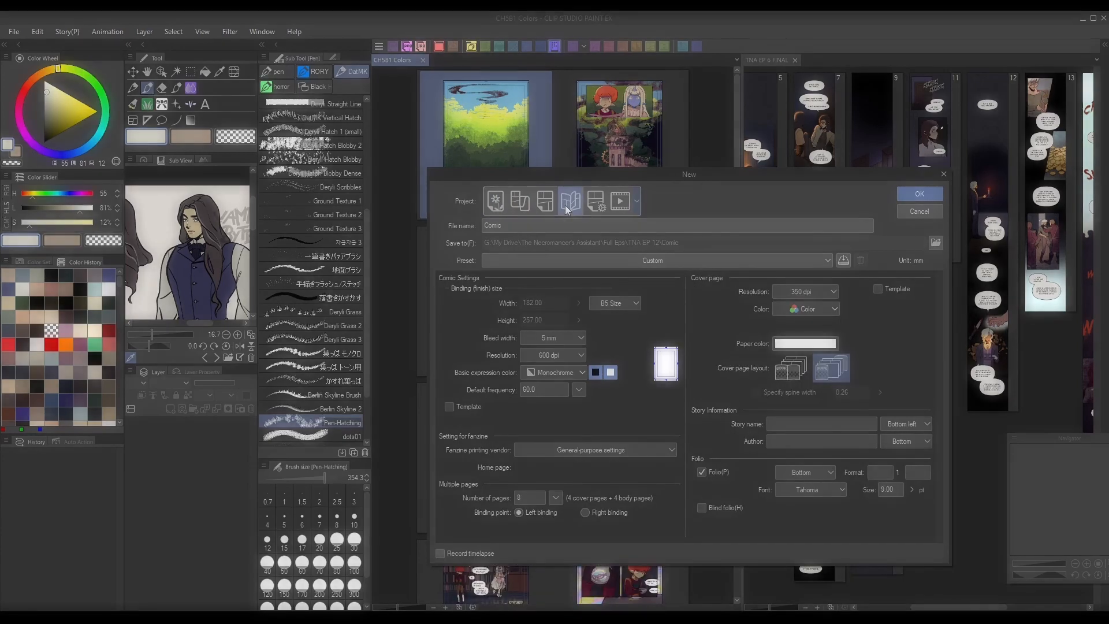
pyautogui.click(919, 194)
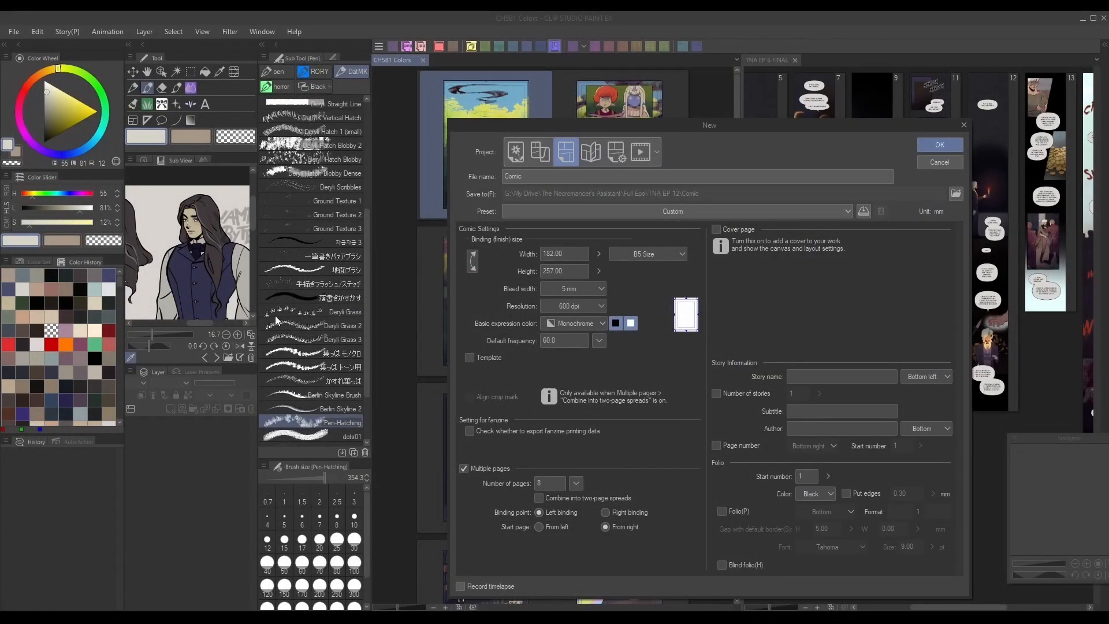
pyautogui.moveTo(541, 152)
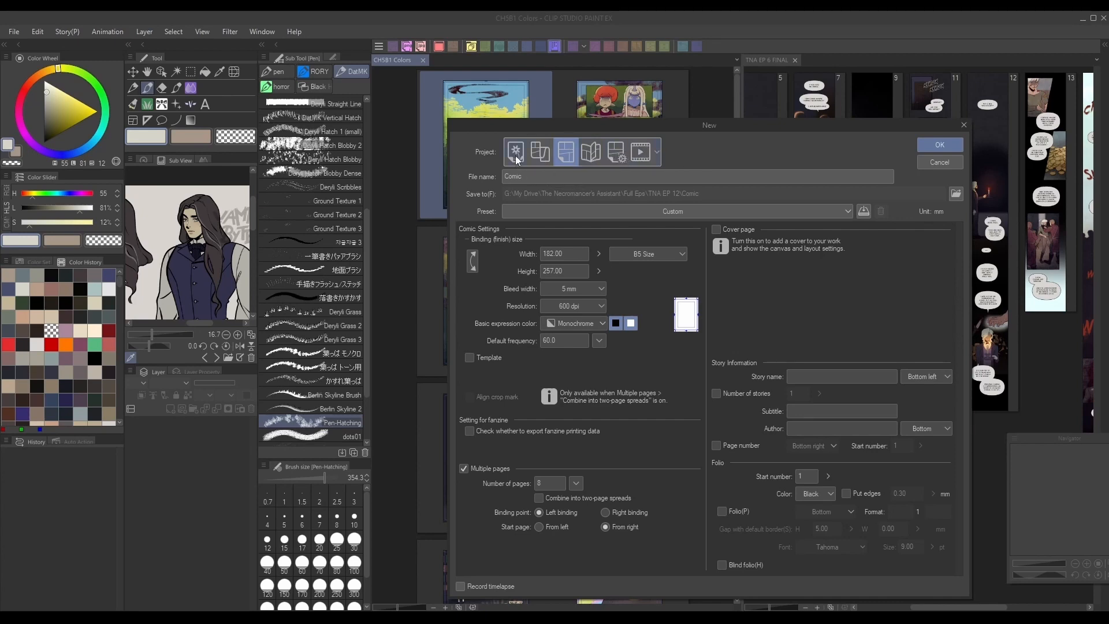
pyautogui.click(541, 151)
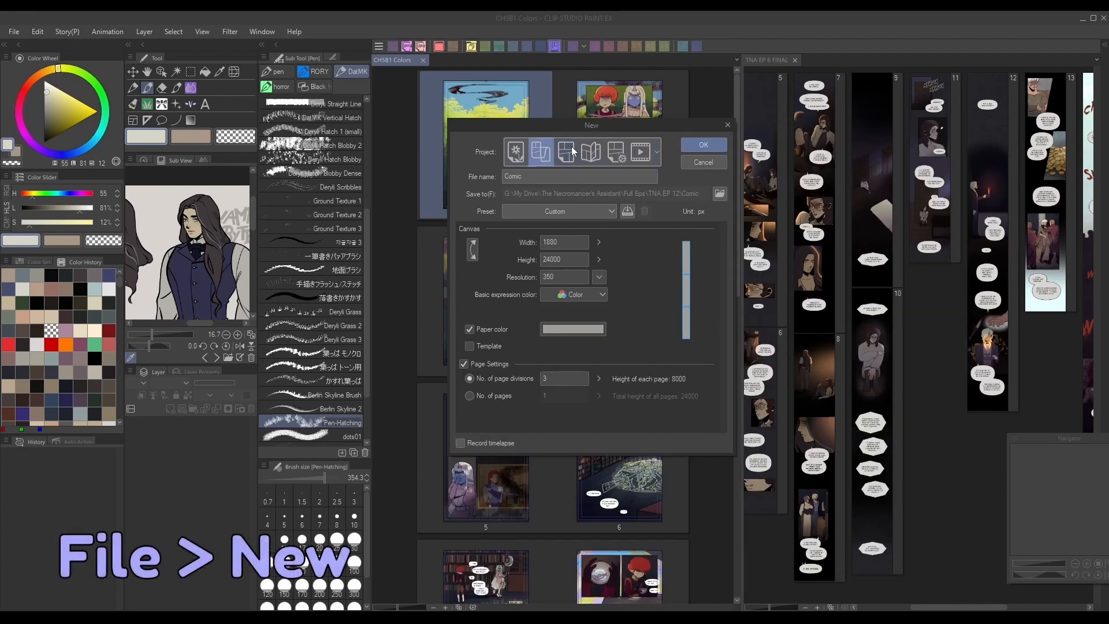
pyautogui.click(565, 151)
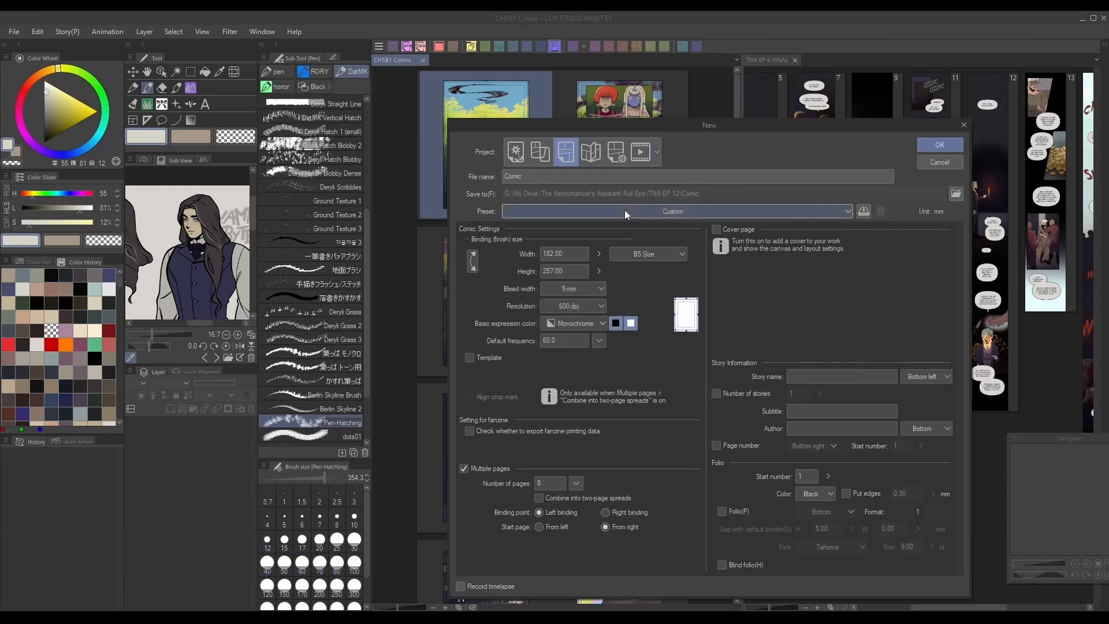
pyautogui.click(673, 211)
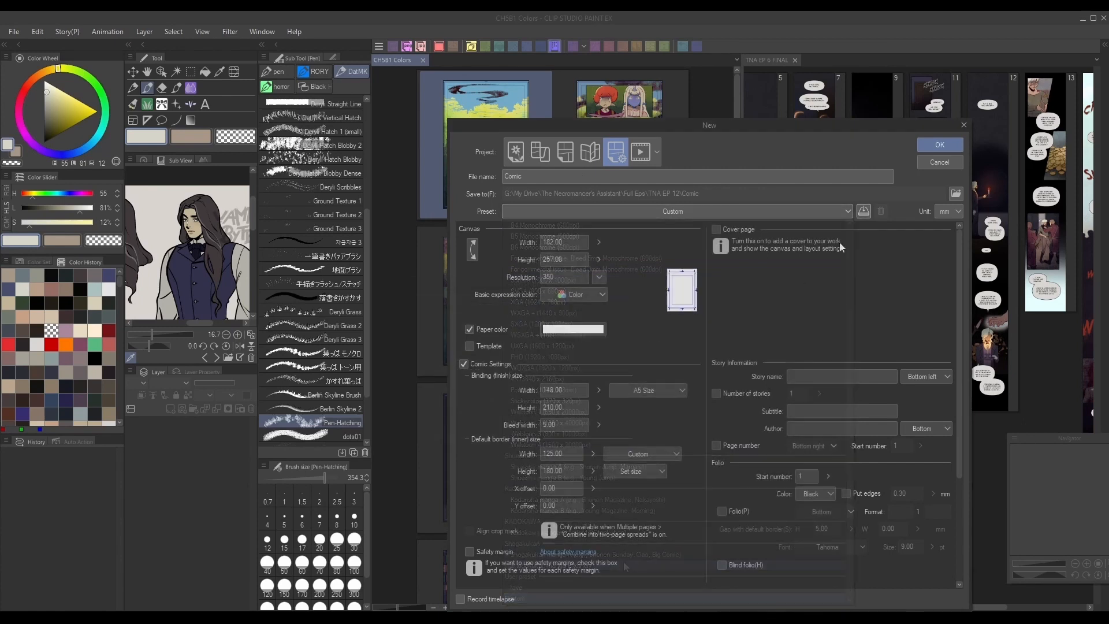
pyautogui.click(864, 211)
pyautogui.write('Comic Templa')
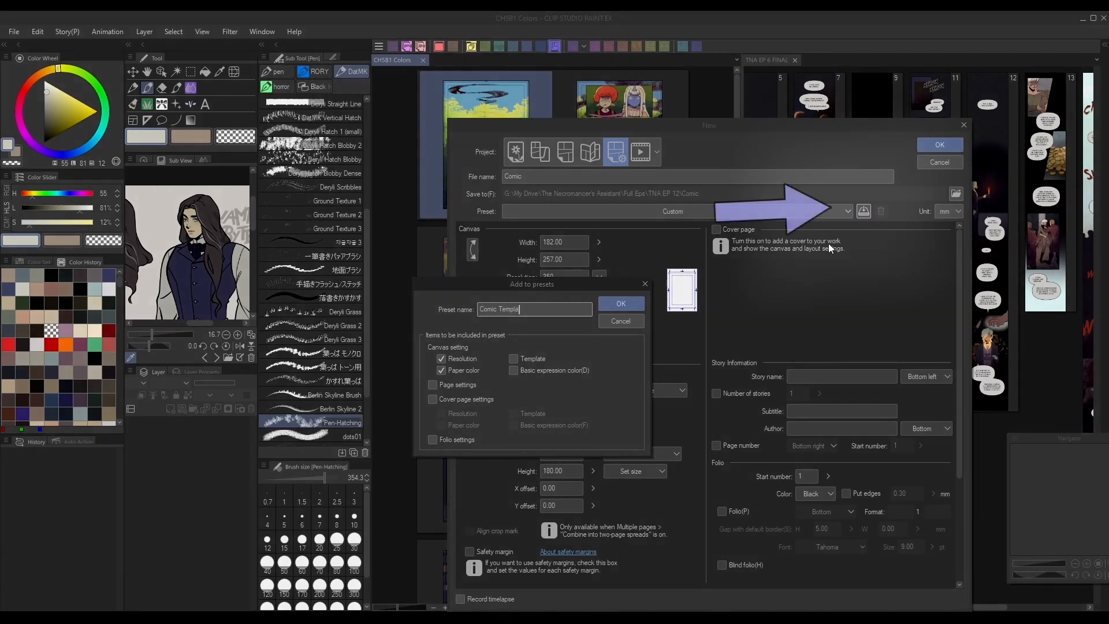
# Register the preset as 'Comic Template' with Page settings and Template included
pyautogui.write('te')
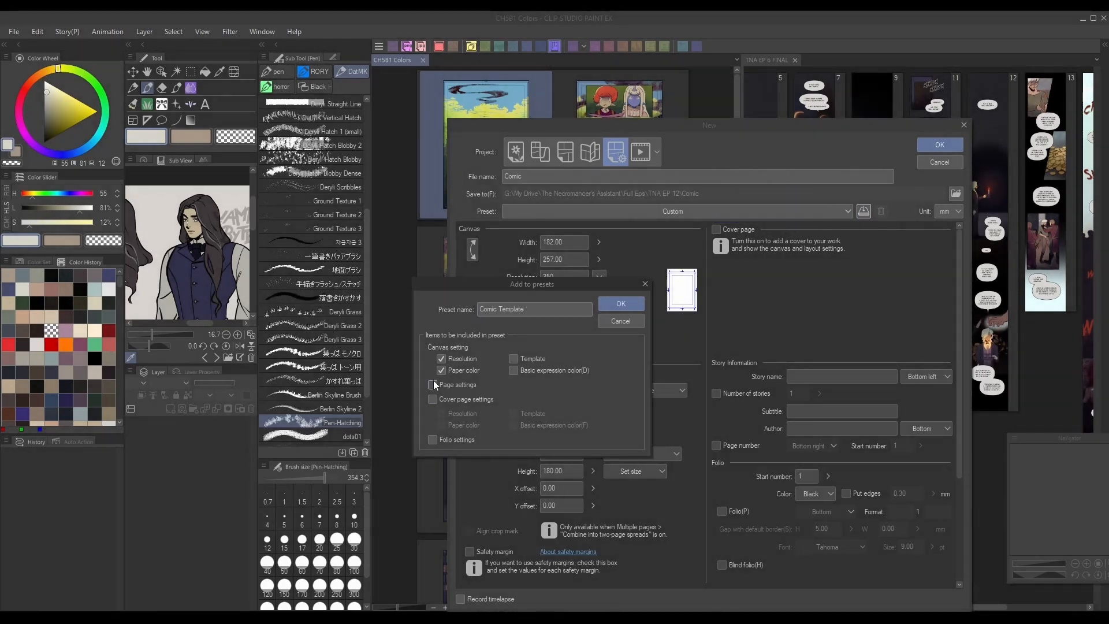
pyautogui.click(433, 384)
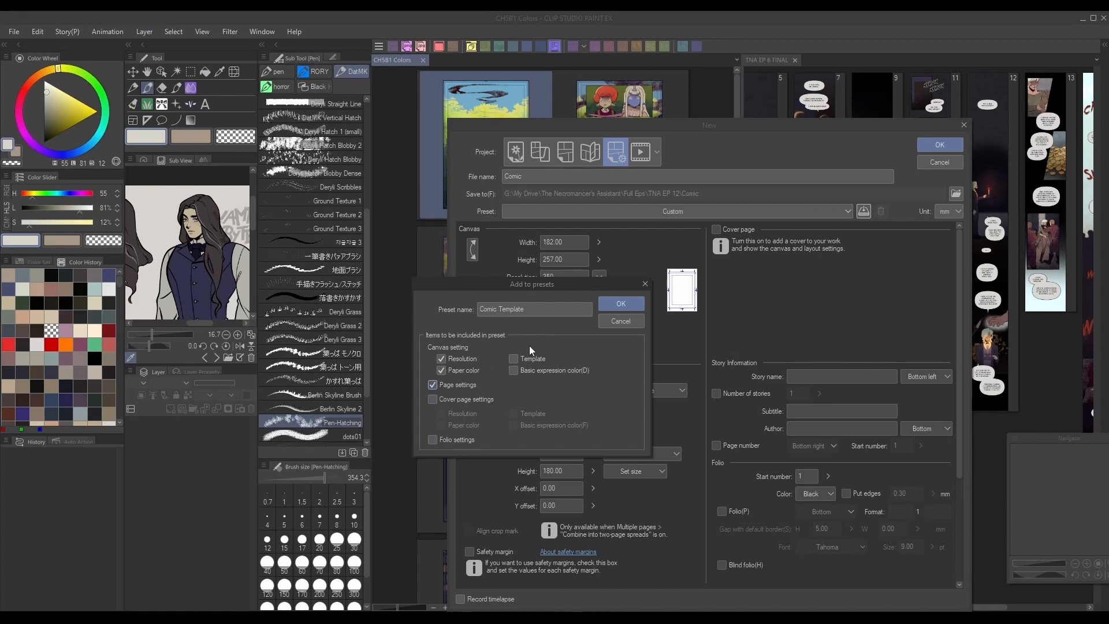
pyautogui.click(514, 359)
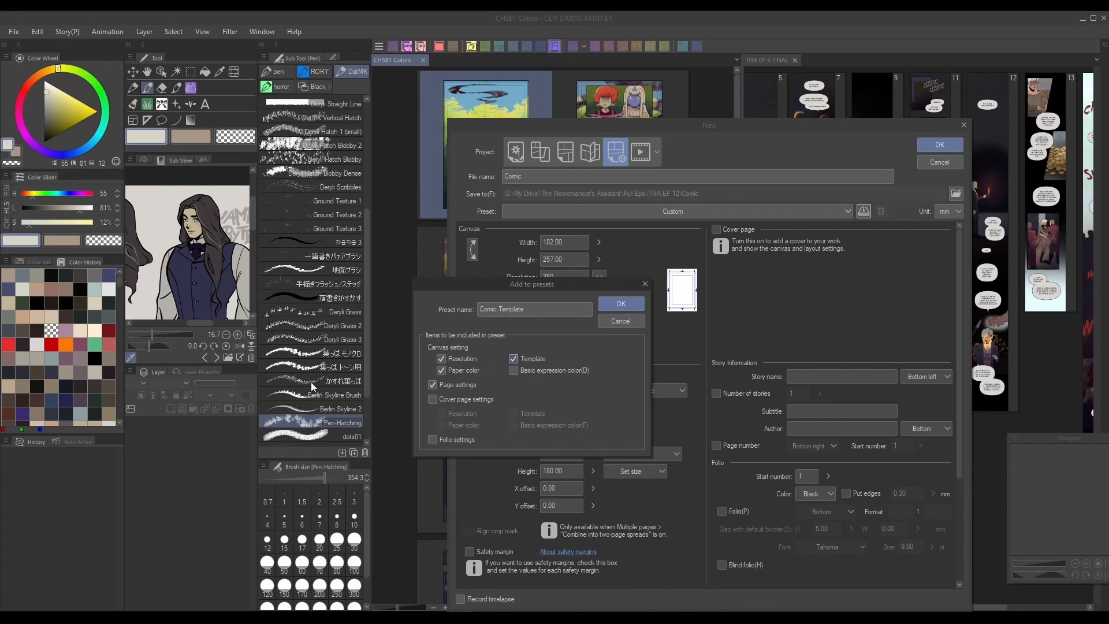
pyautogui.click(619, 302)
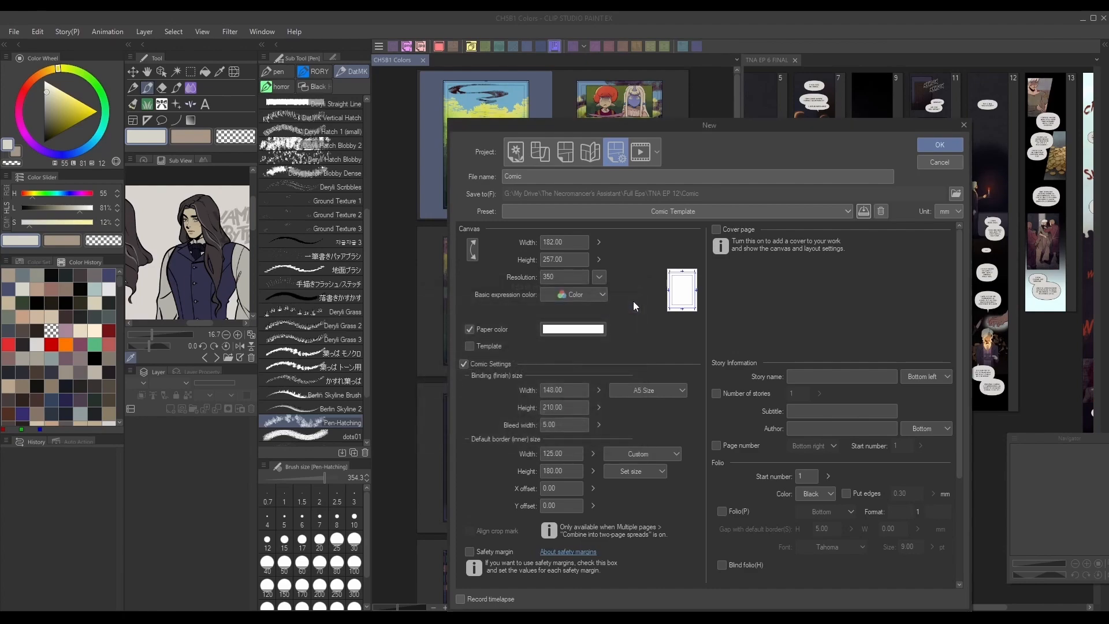
pyautogui.click(939, 162)
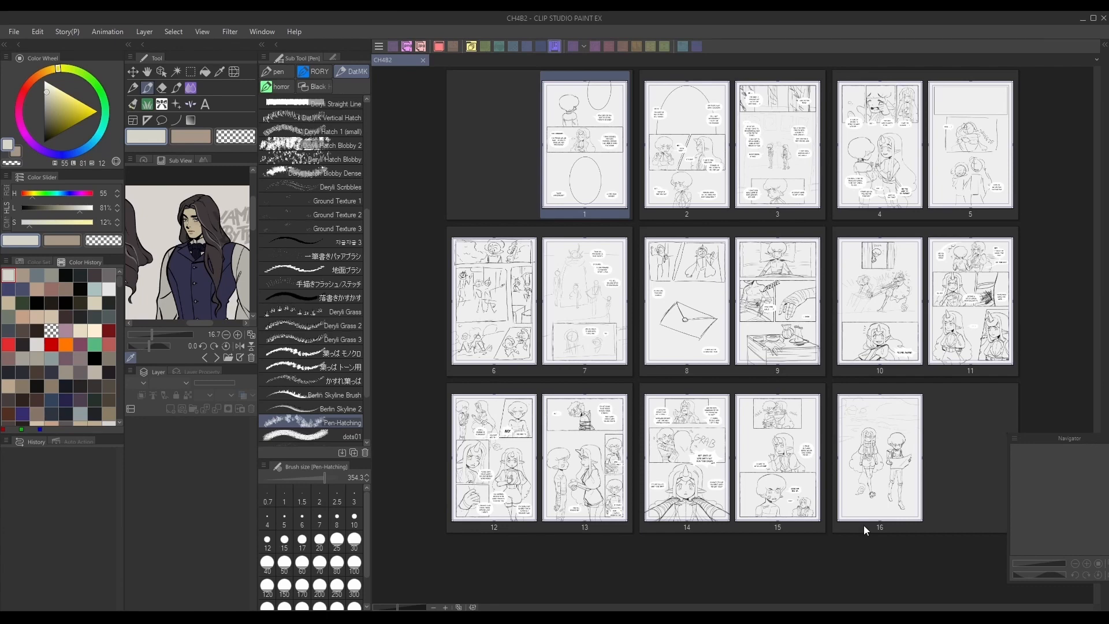
pyautogui.moveTo(672, 570)
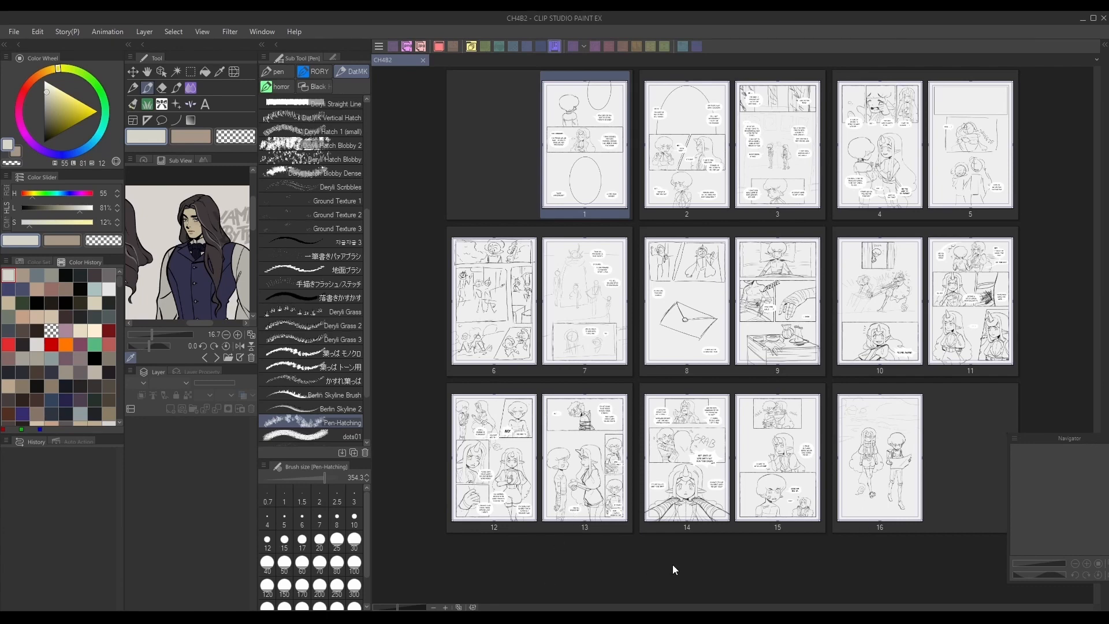
pyautogui.moveTo(875, 508)
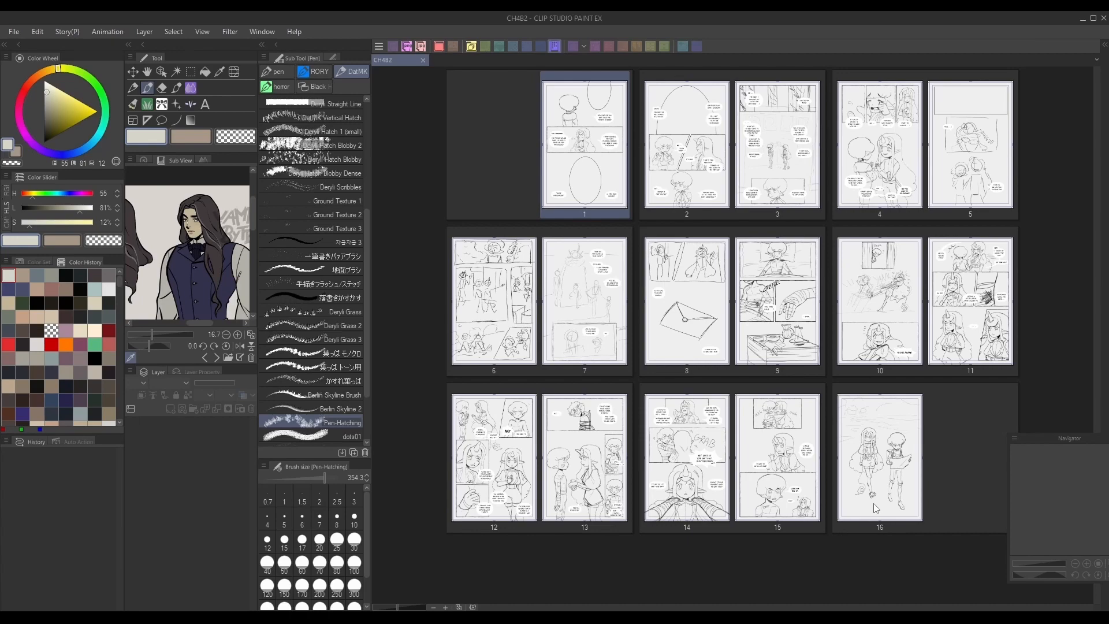
pyautogui.moveTo(873, 485)
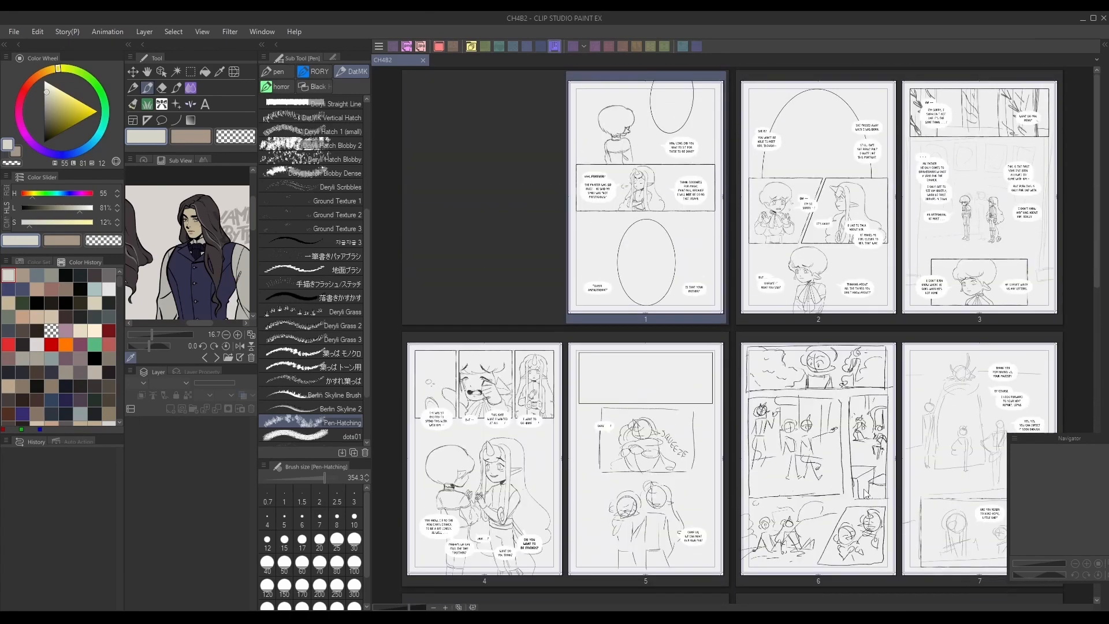
# Scroll through the CH482 comic's page thumbnails
pyautogui.scroll(-3)
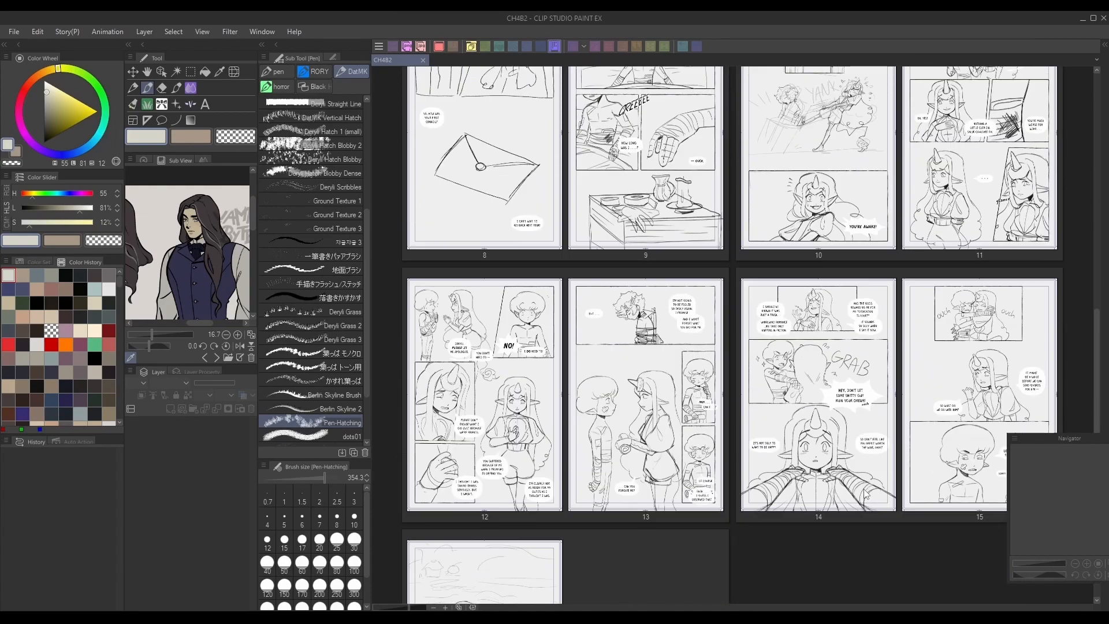
pyautogui.scroll(-3)
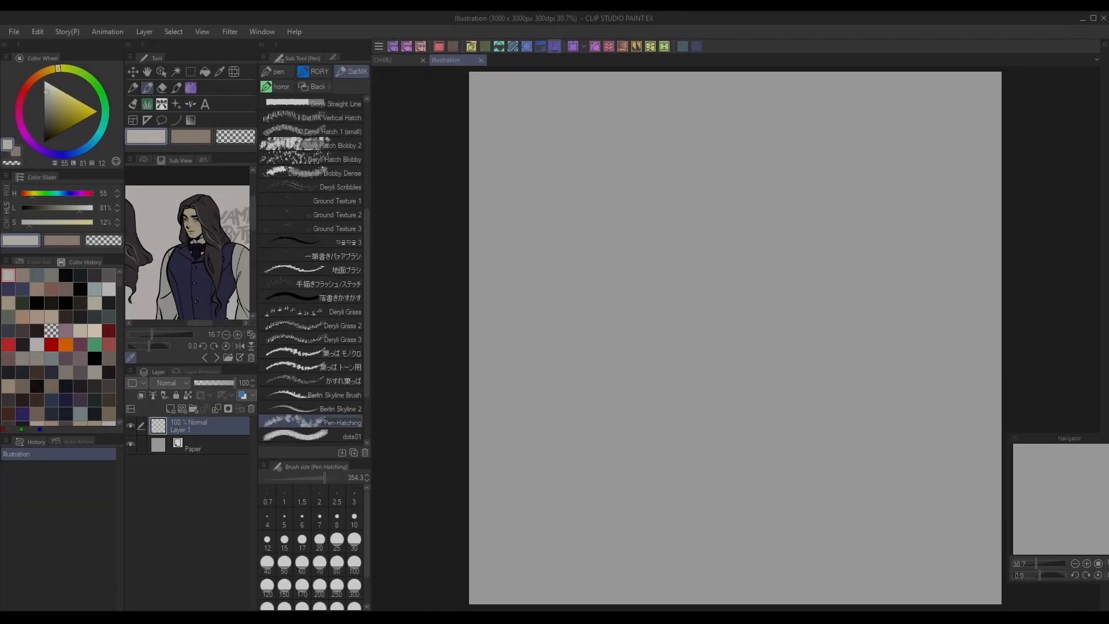
# Open the WATERMARK head stamps and stamp the upturned Deryli head on the canvas
pyautogui.click(290, 70)
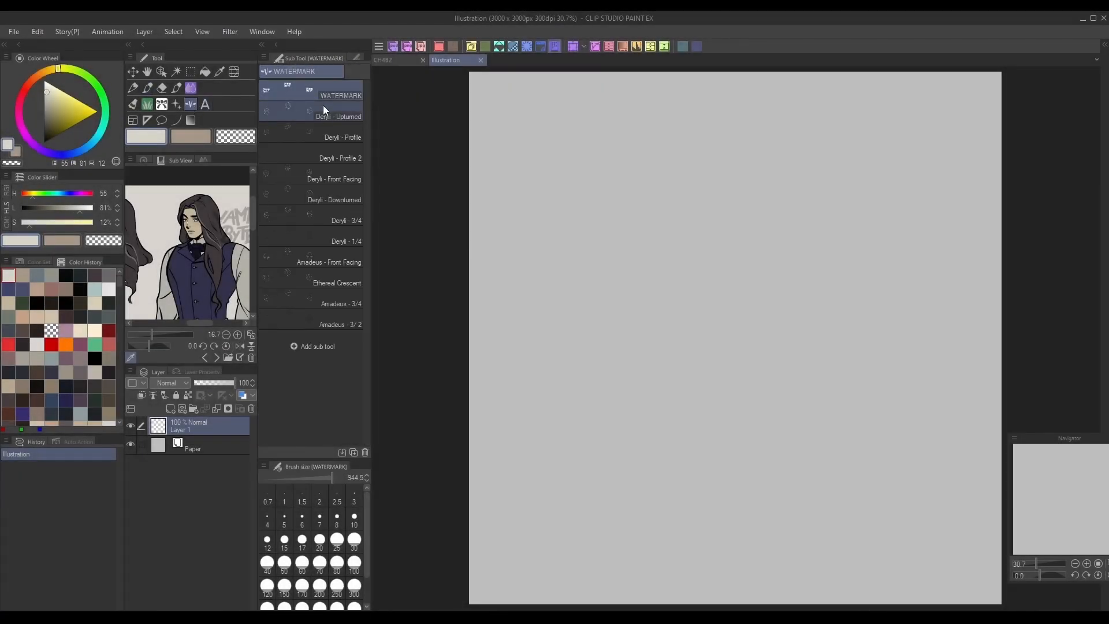
pyautogui.click(340, 303)
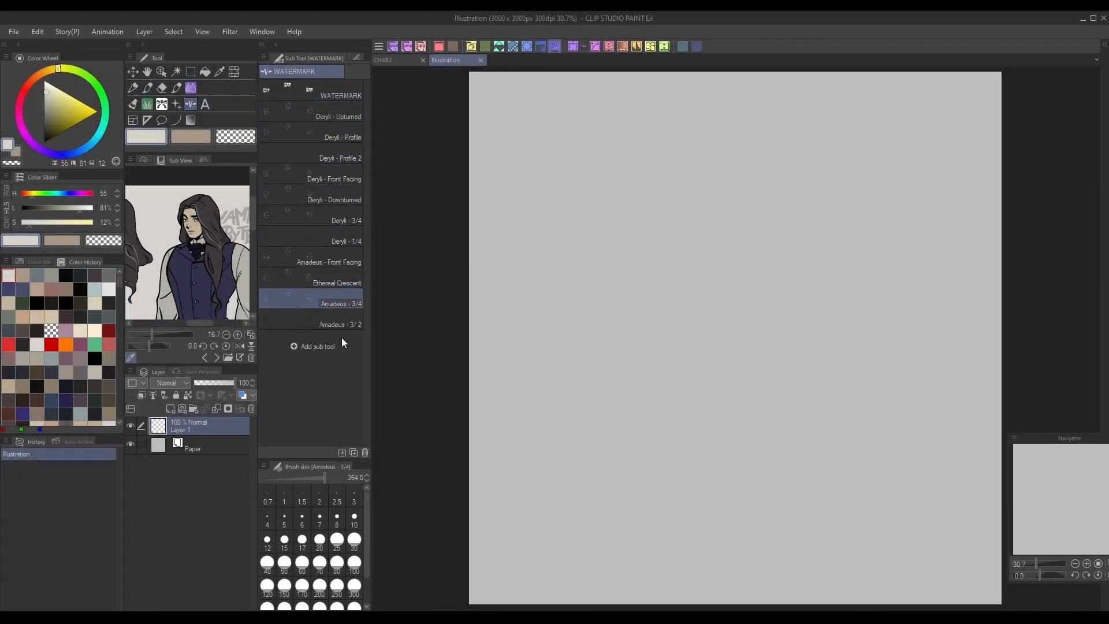
pyautogui.click(338, 116)
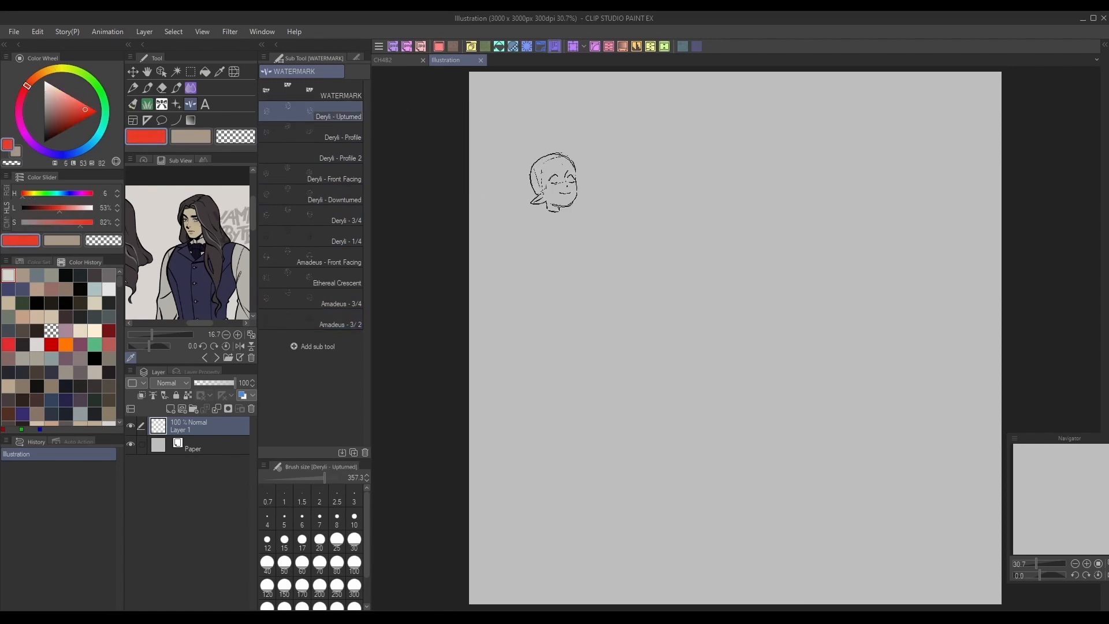
pyautogui.click(343, 136)
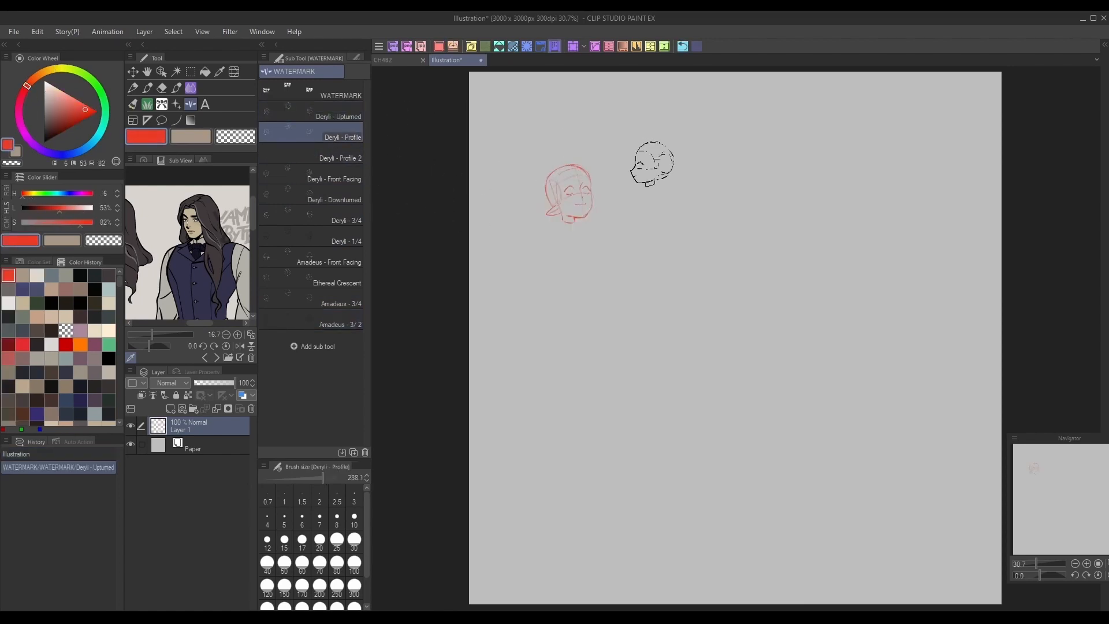
# Add a profile head beside it, more head templates and the crescent circle guide
pyautogui.moveTo(651, 164); pyautogui.dragTo(718, 200)
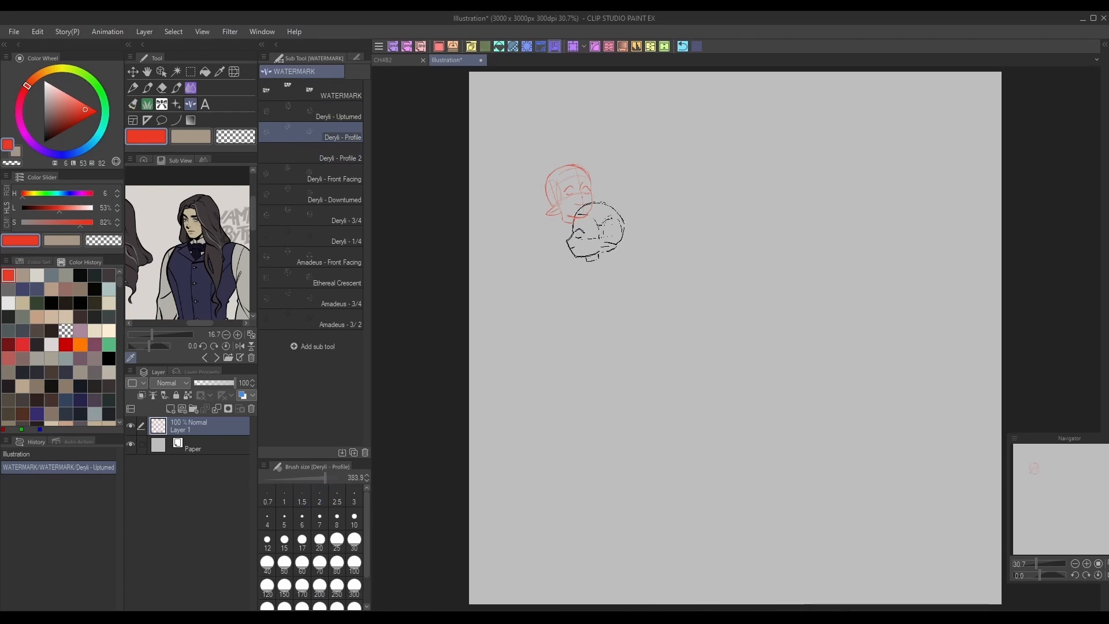
pyautogui.click(334, 178)
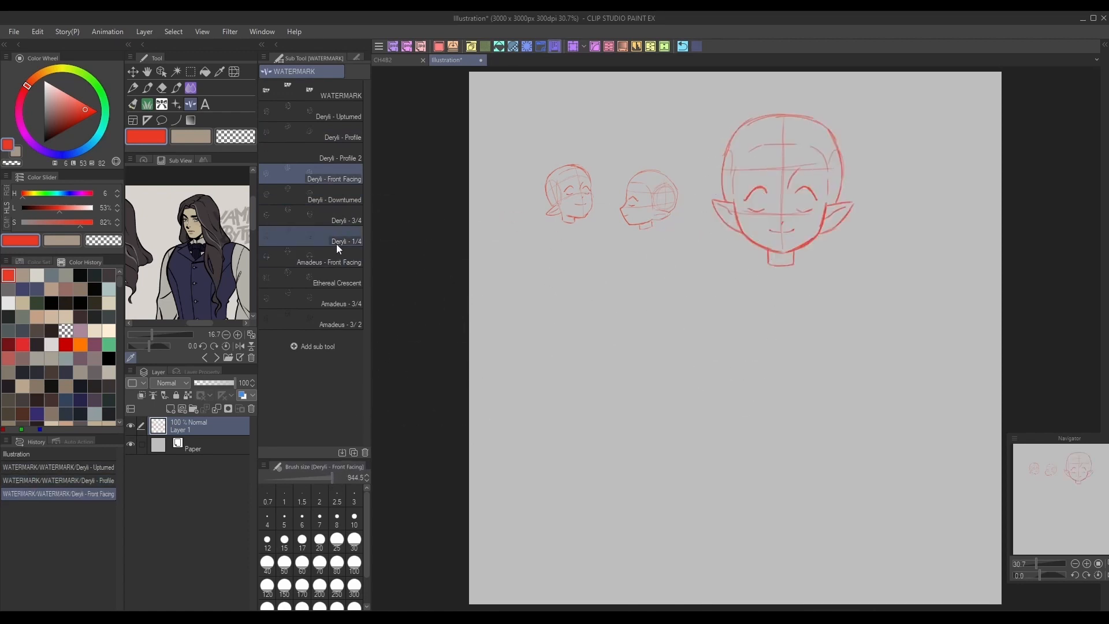
pyautogui.click(346, 220)
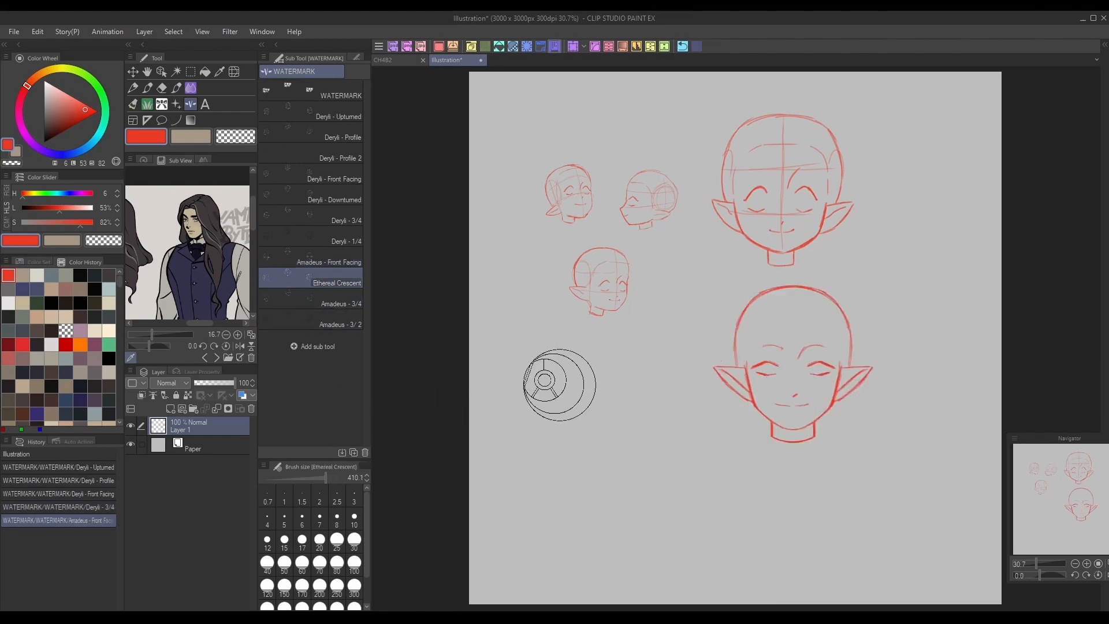
pyautogui.click(340, 303)
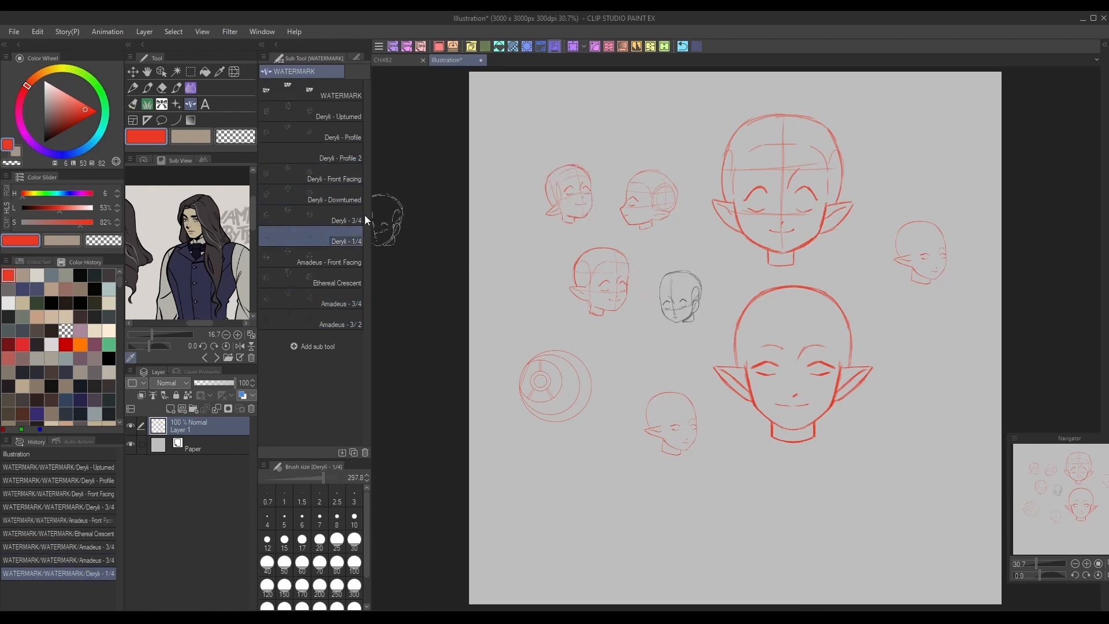
pyautogui.click(342, 137)
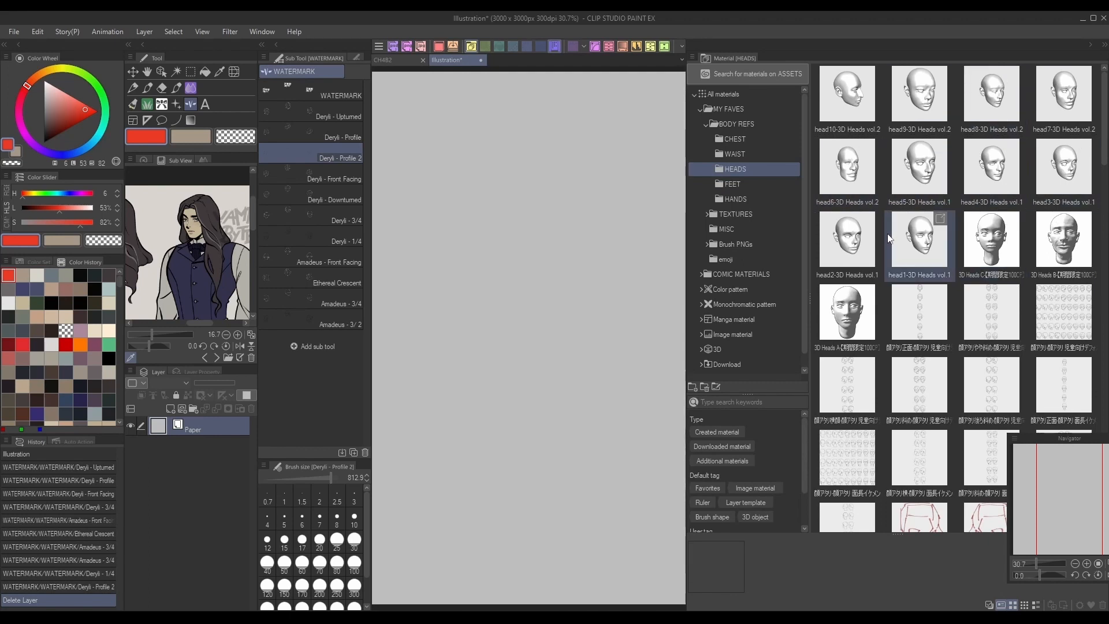
# Drag the 3D Heads C model onto the canvas, turn it three-quarter and adjust lighting
pyautogui.click(919, 95)
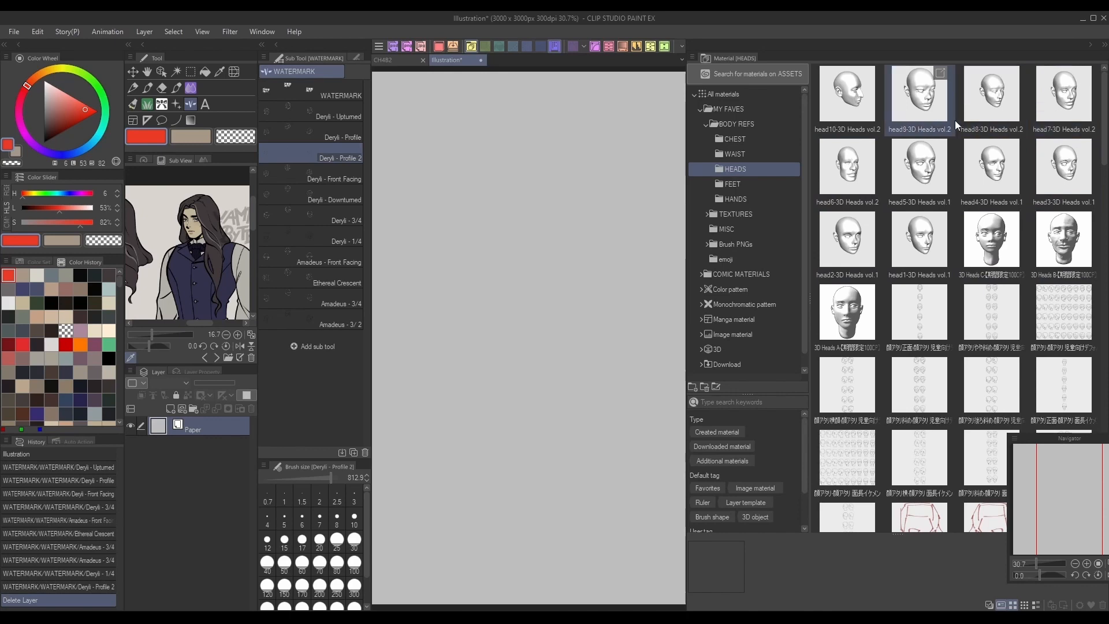
pyautogui.moveTo(990, 244); pyautogui.dragTo(538, 294)
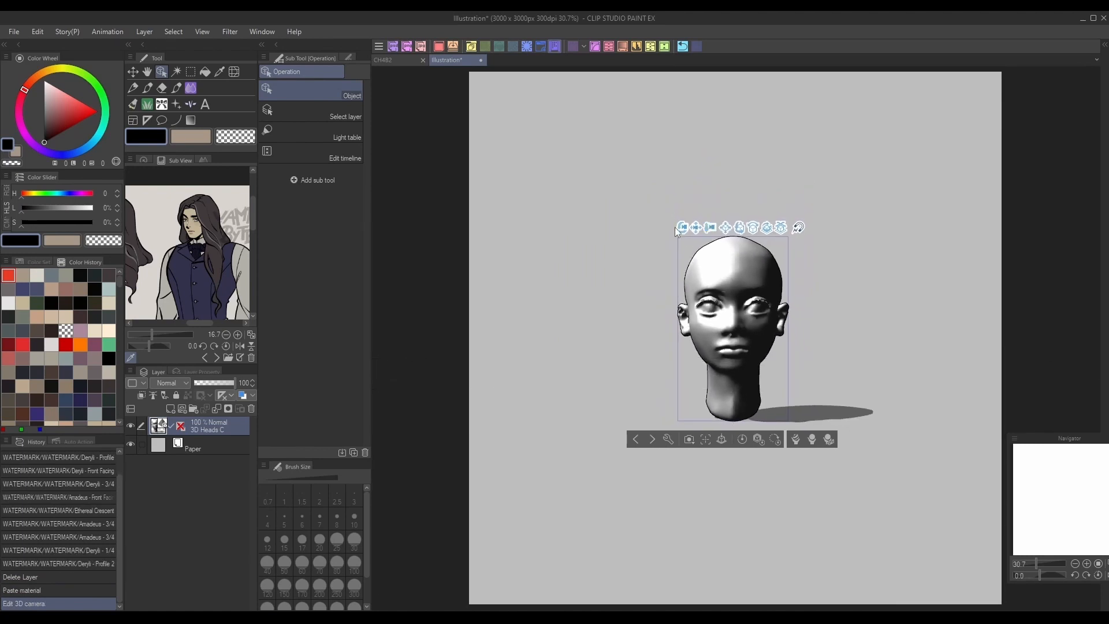
pyautogui.moveTo(732, 325); pyautogui.dragTo(747, 322)
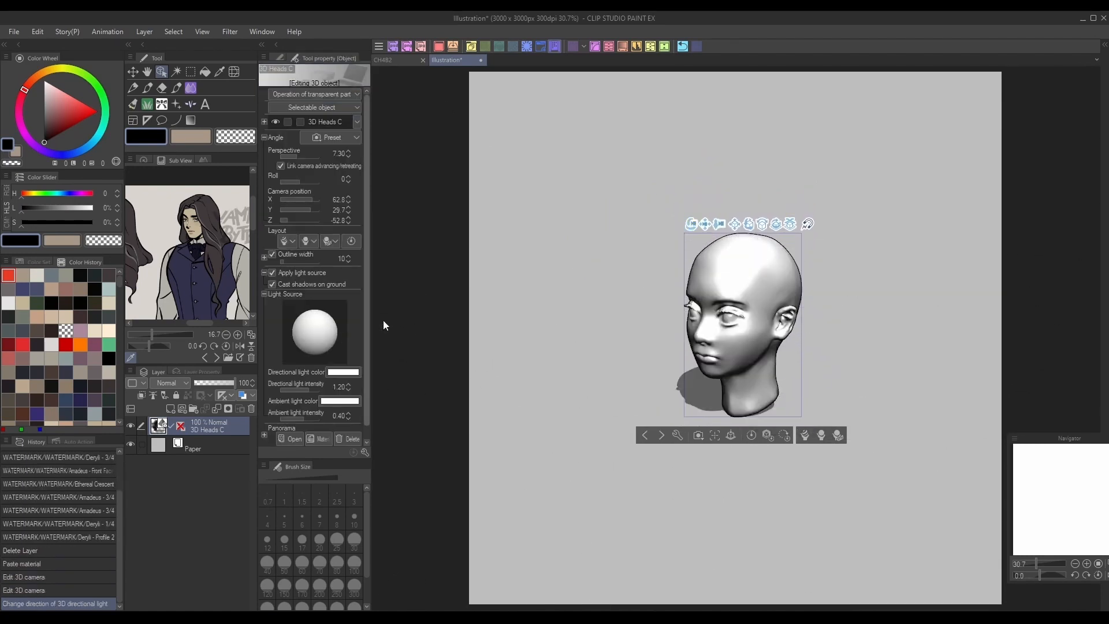
pyautogui.moveTo(743, 325); pyautogui.dragTo(628, 198)
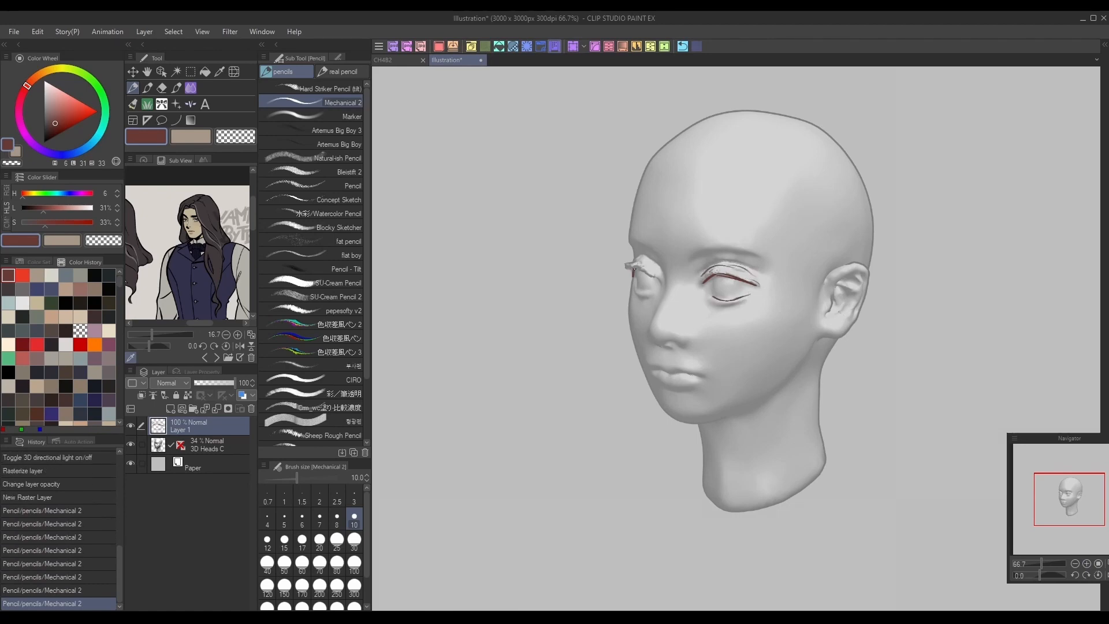
# Pencil the eye outlines and forehead hair strands over the faded 3D head
pyautogui.moveTo(679, 255); pyautogui.dragTo(764, 256)
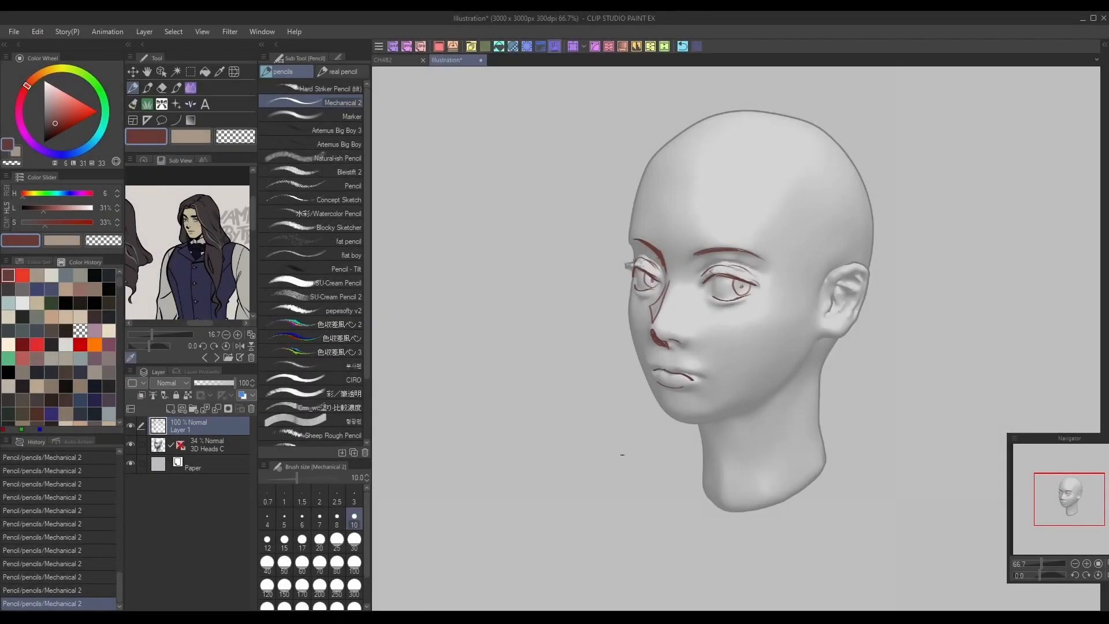
pyautogui.moveTo(672, 120); pyautogui.dragTo(707, 240)
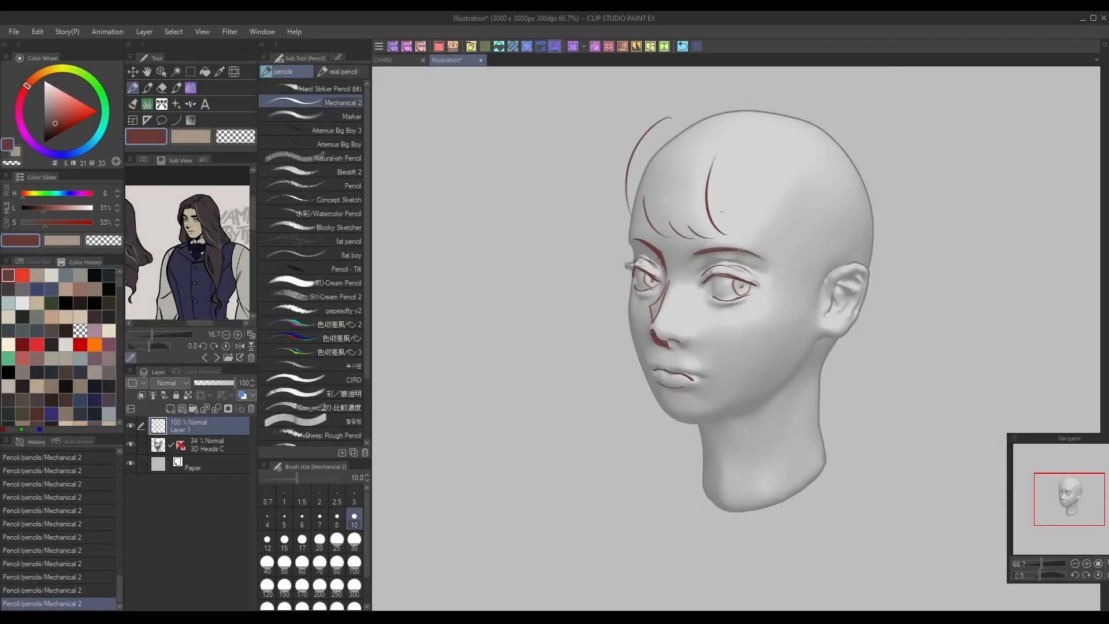